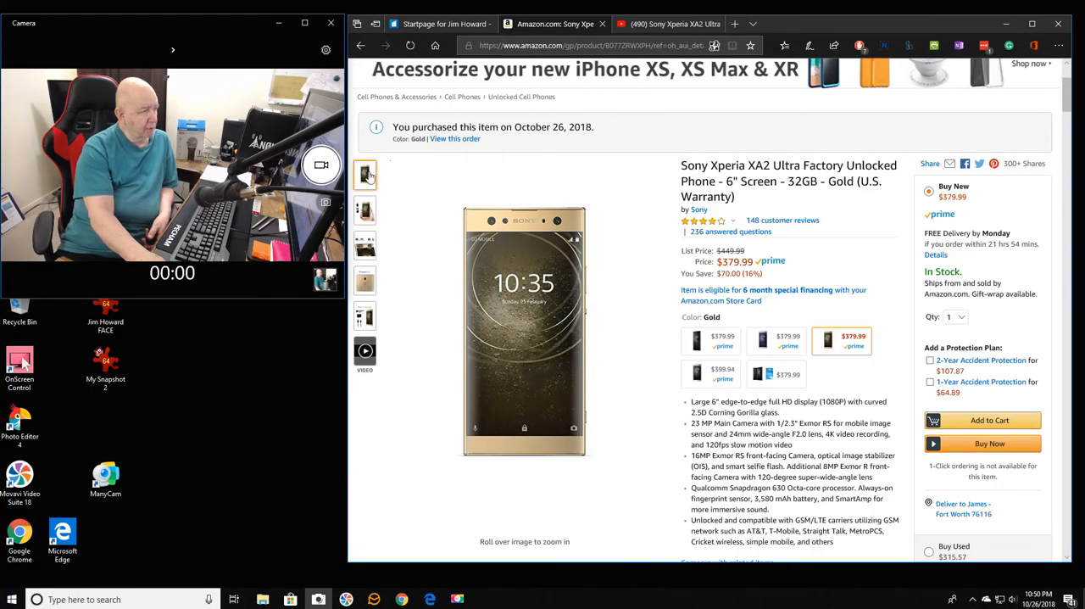
Step: Scroll to the top of the listing and view the magnified product image preview
{"action": "scroll", "scroll_direction": "up", "scroll_amount": 3}
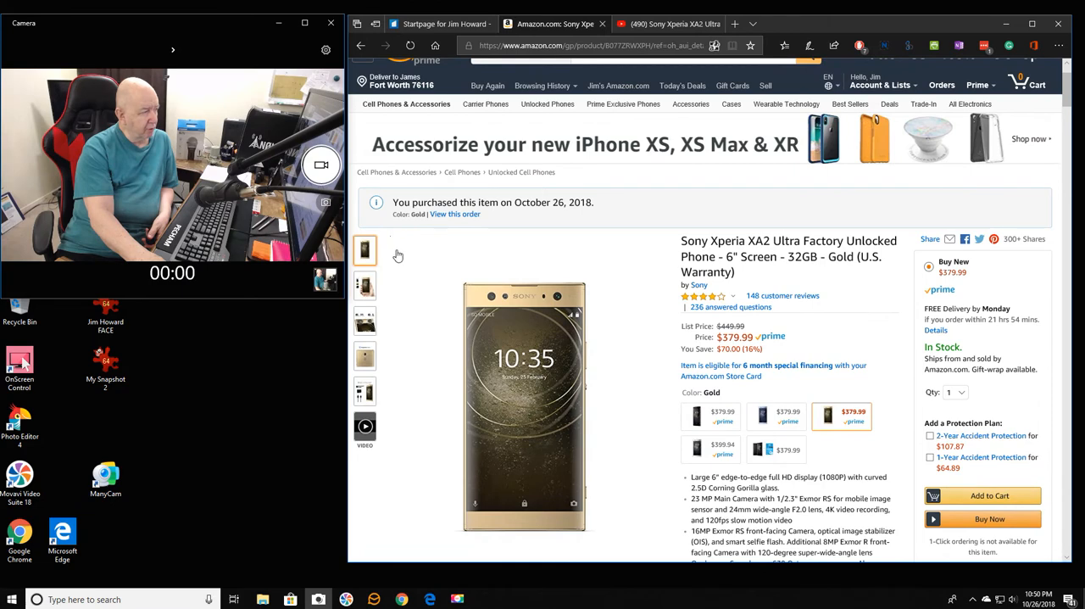
{"action": "scroll", "scroll_direction": "down", "scroll_amount": 3}
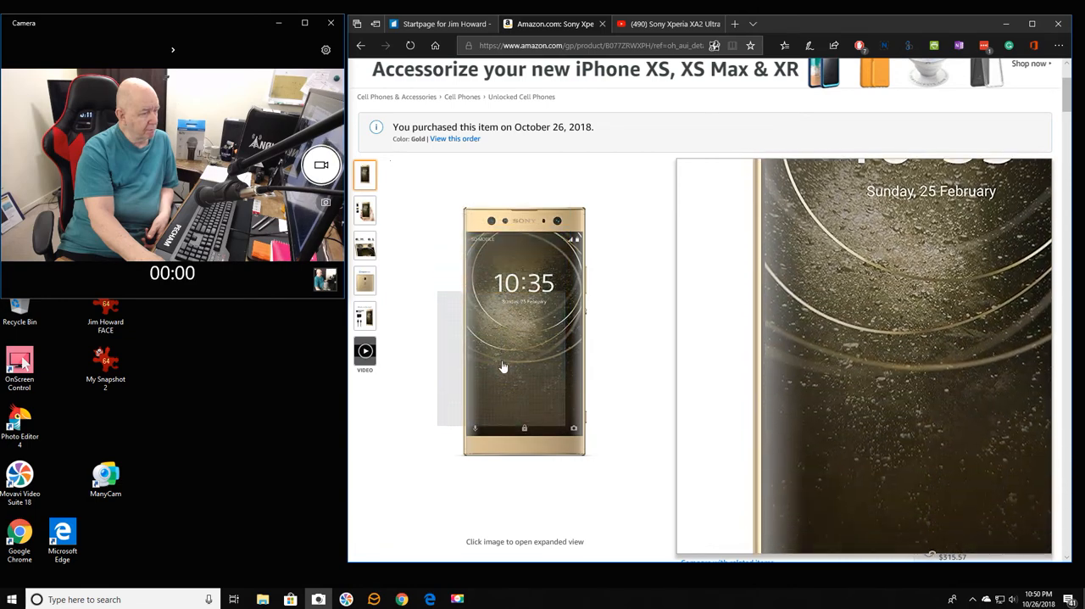
Step: View gallery photos (in hand, rear cameras, fingerprint sensor, box contents), then switch to the YouTube review results
{"action": "left_click", "coordinate": [365, 210]}
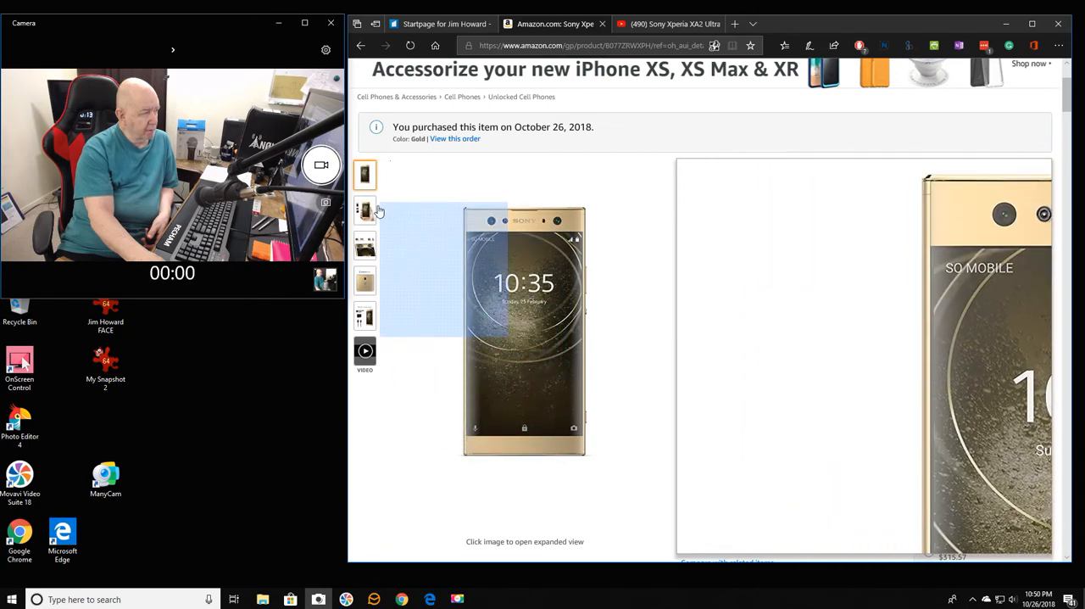
{"action": "left_click", "coordinate": [365, 211]}
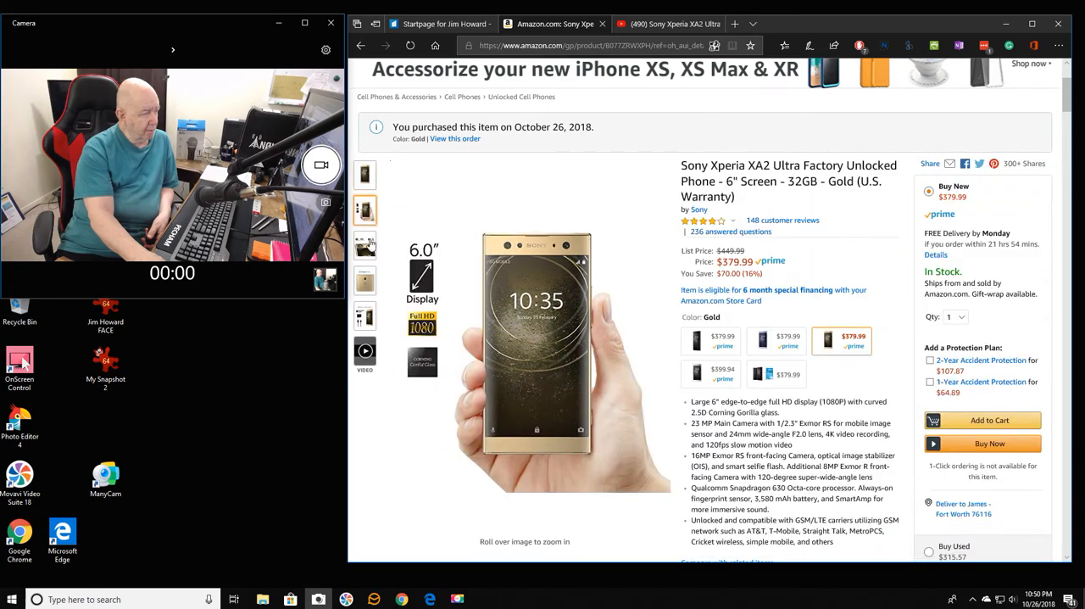
{"action": "left_click", "coordinate": [365, 244]}
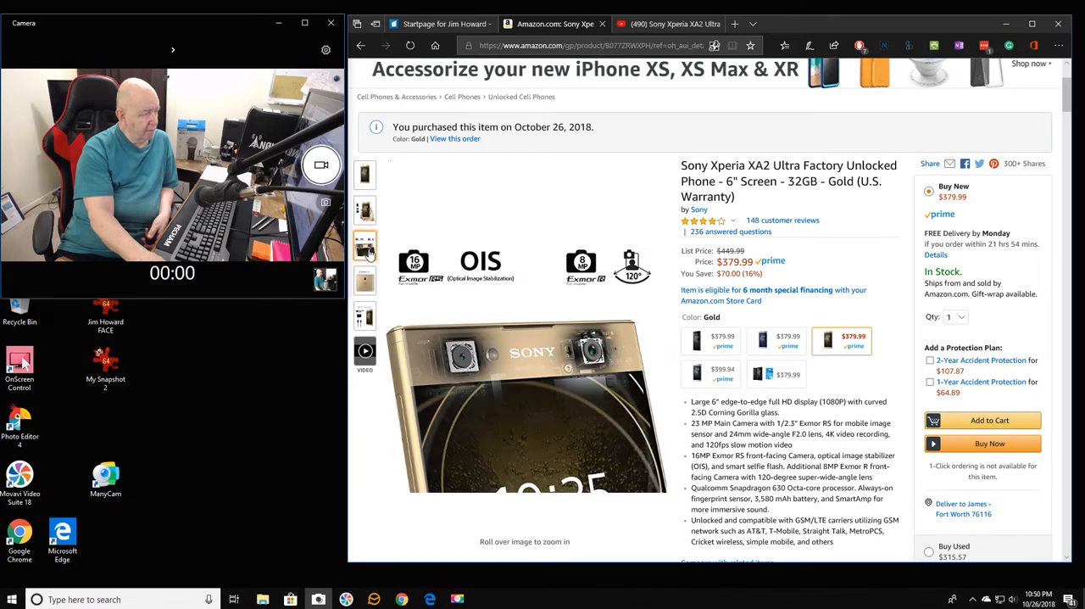
{"action": "left_click", "coordinate": [364, 280]}
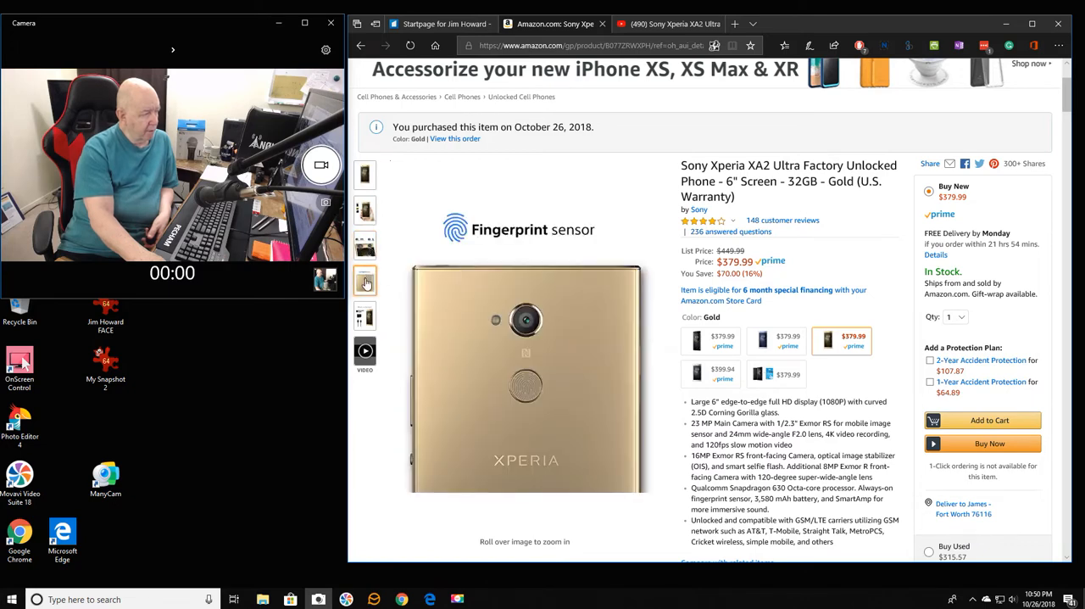
{"action": "left_click", "coordinate": [365, 316]}
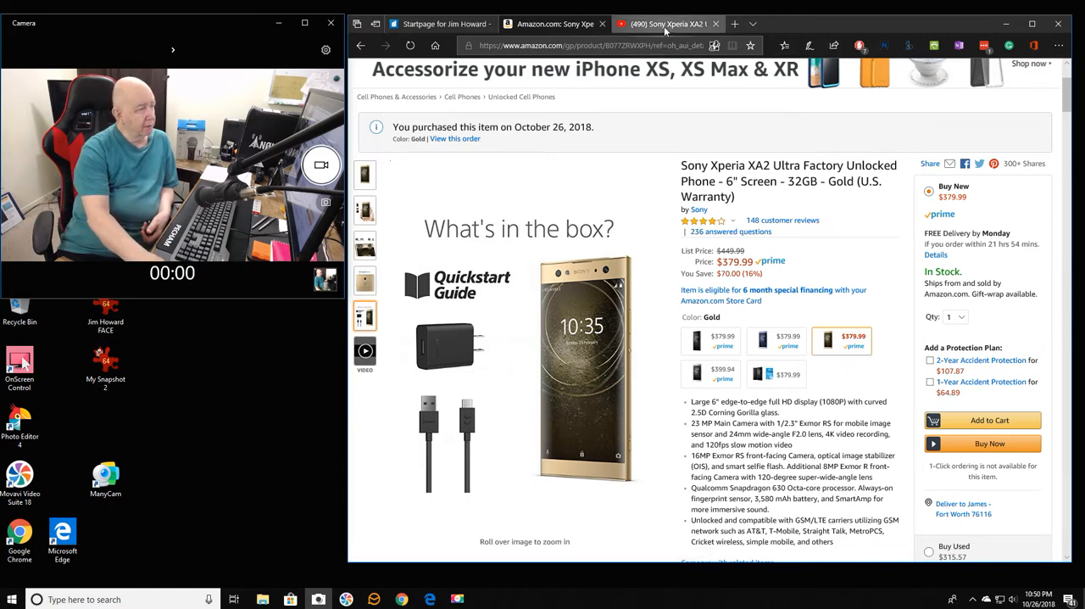
{"action": "left_click", "coordinate": [661, 24]}
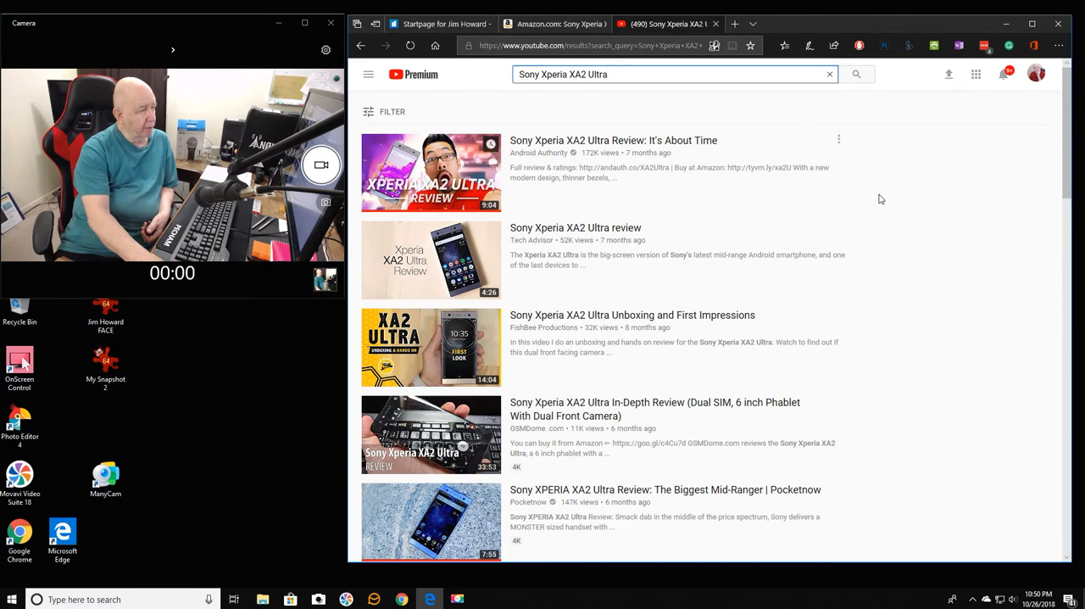